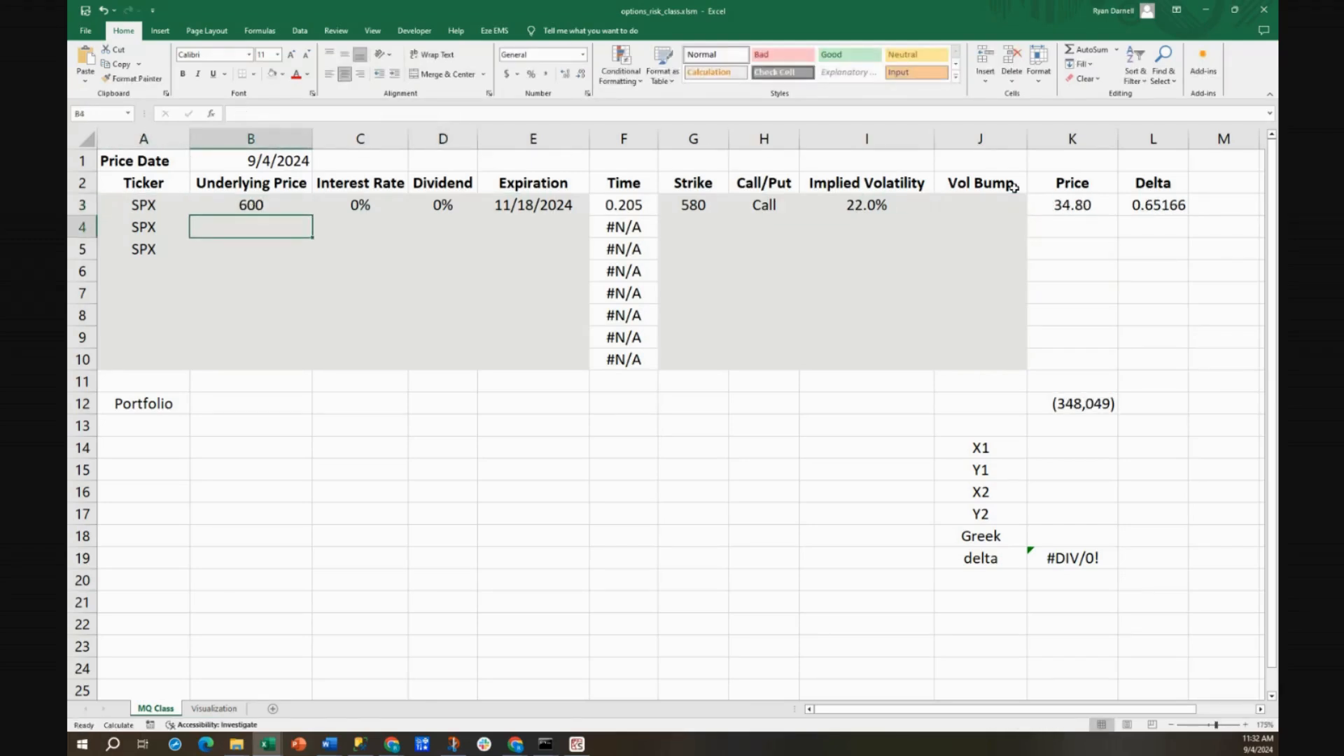
# Step: Review the option price and delta formulas alongside the interest rate and underlying inputs
pyautogui.click(1071, 205)
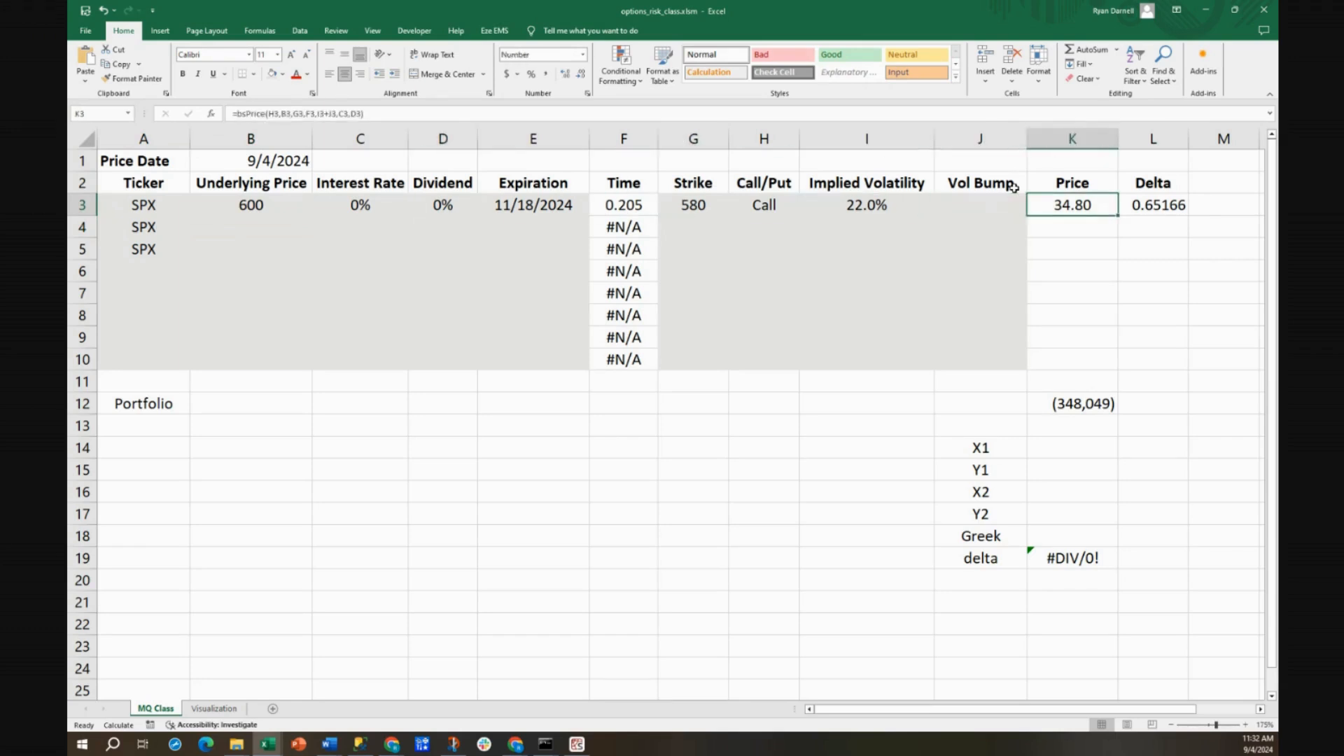
pyautogui.click(1153, 205)
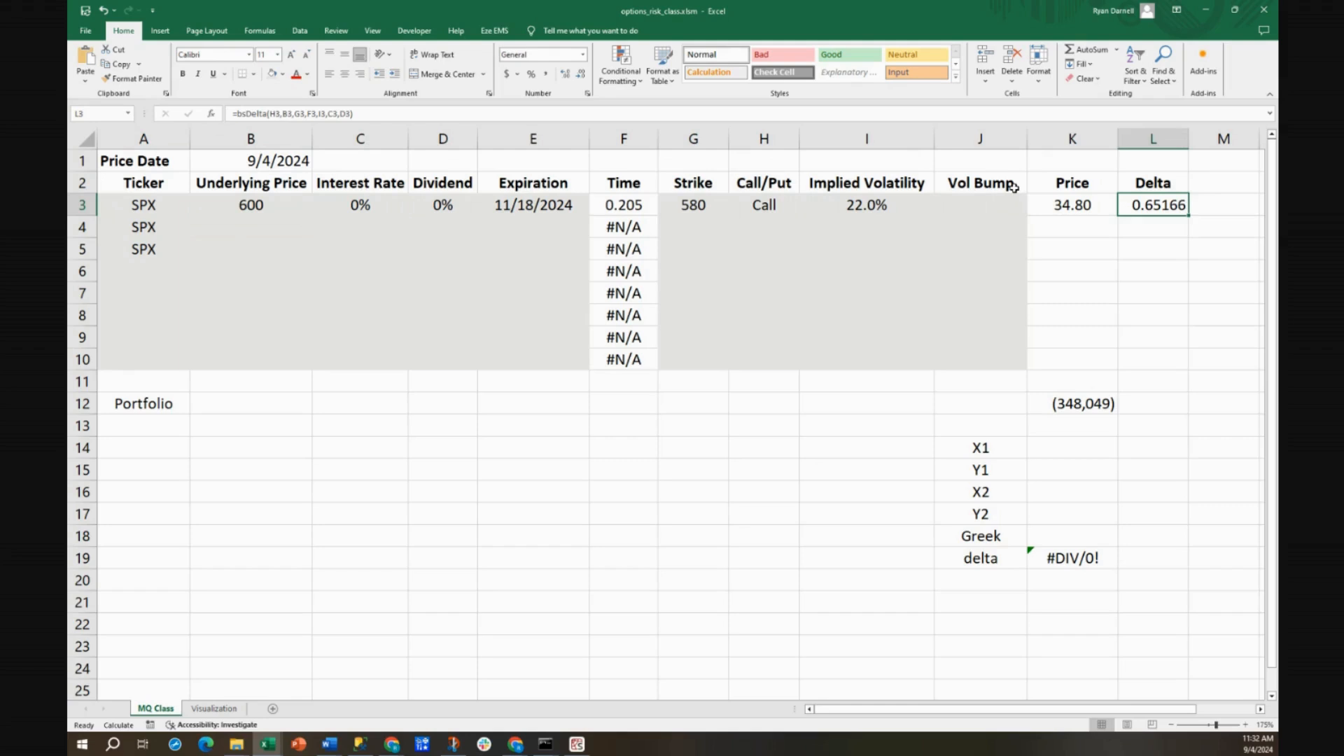
pyautogui.click(359, 204)
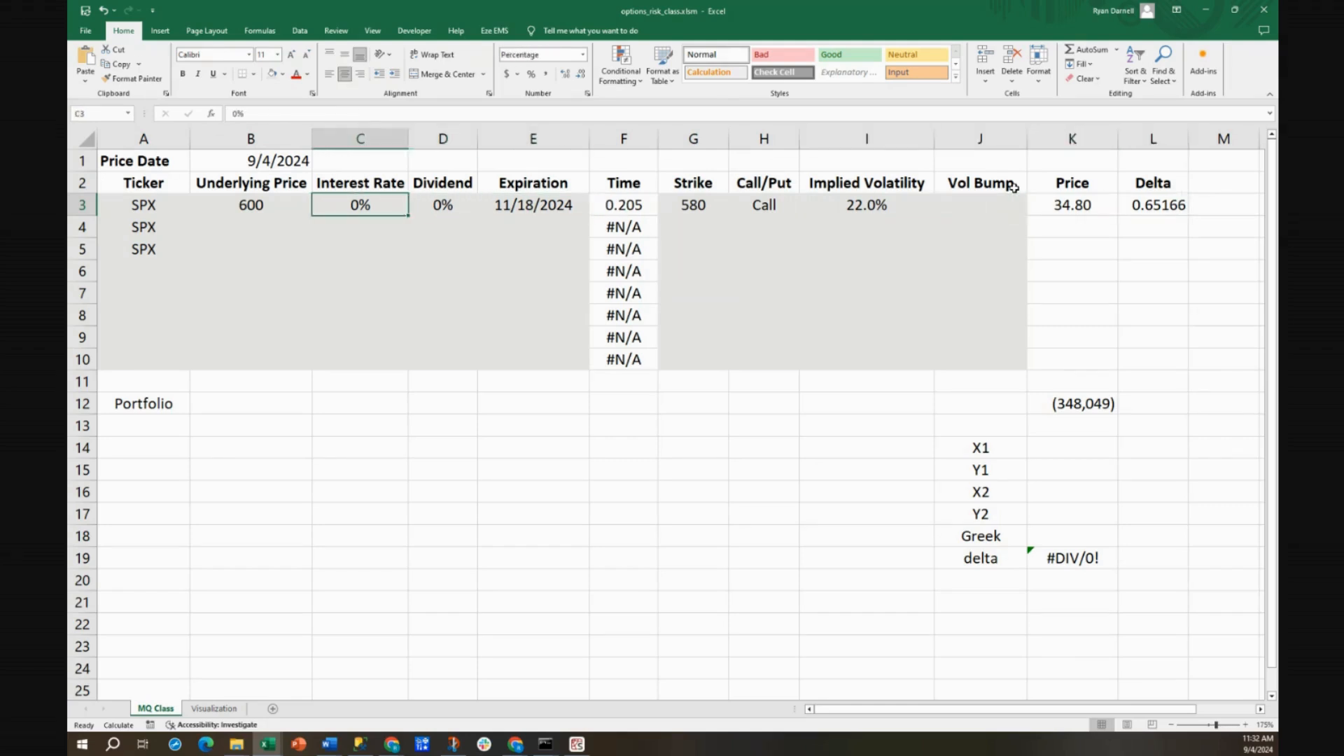
pyautogui.click(1153, 204)
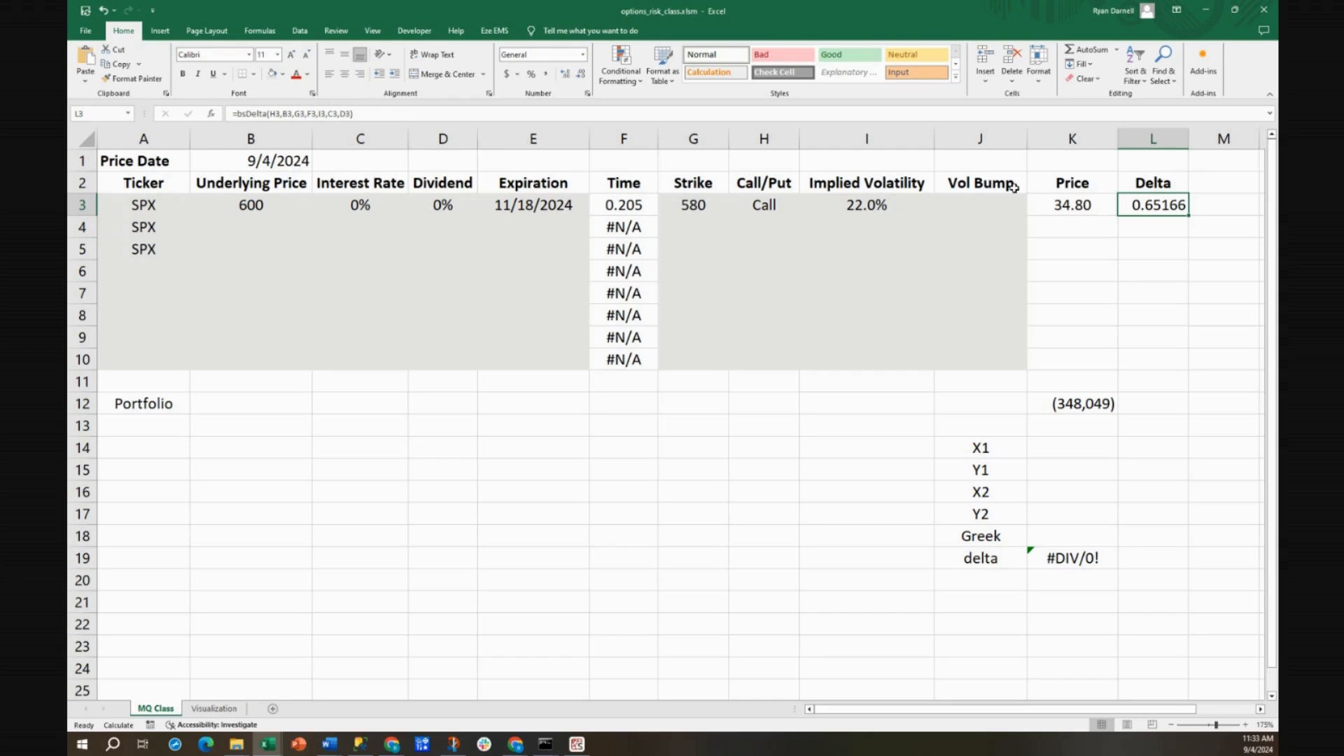
pyautogui.click(1072, 204)
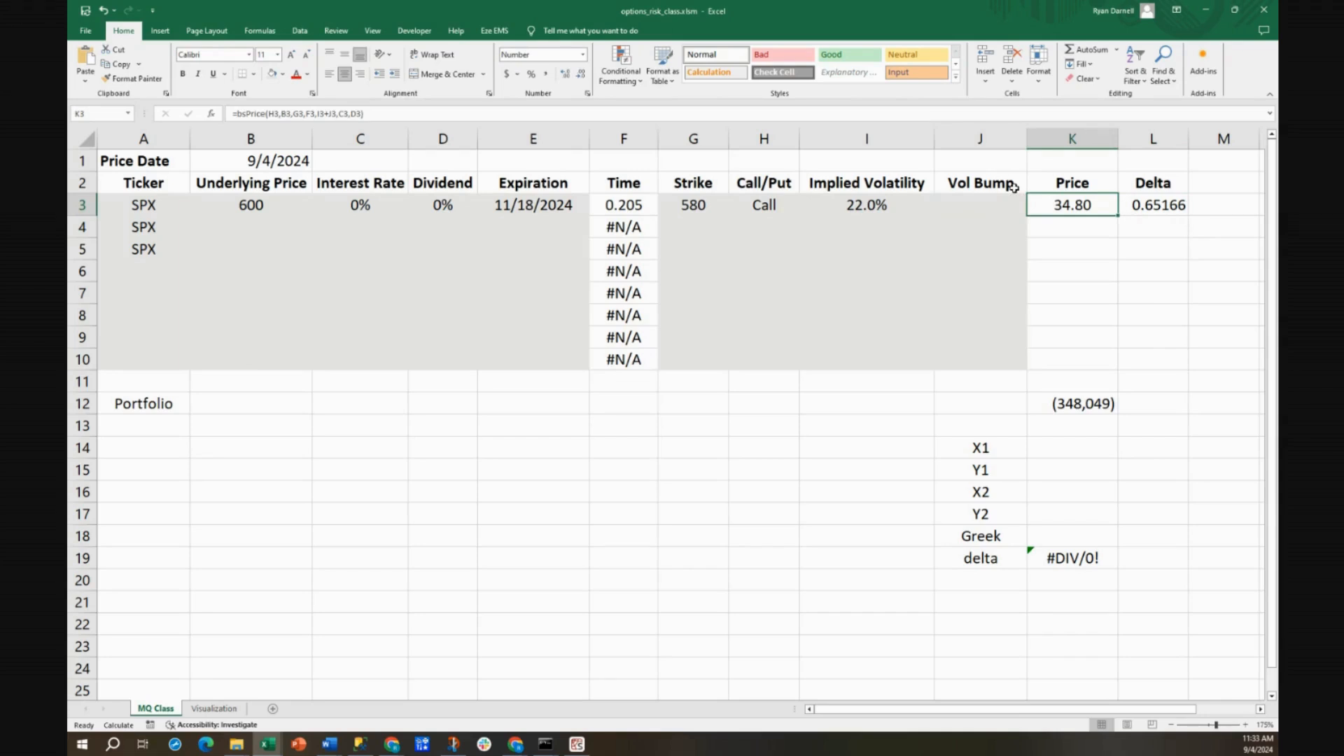
pyautogui.click(250, 205)
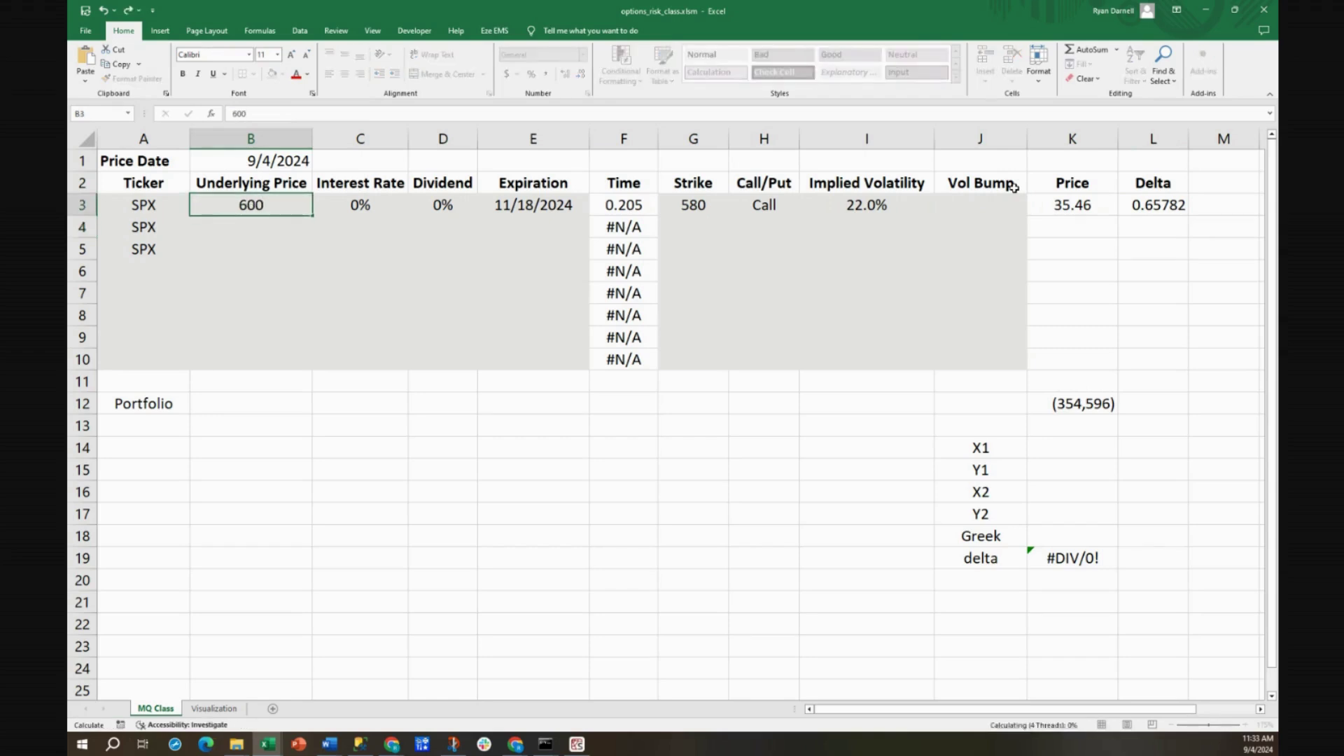
pyautogui.click(1152, 204)
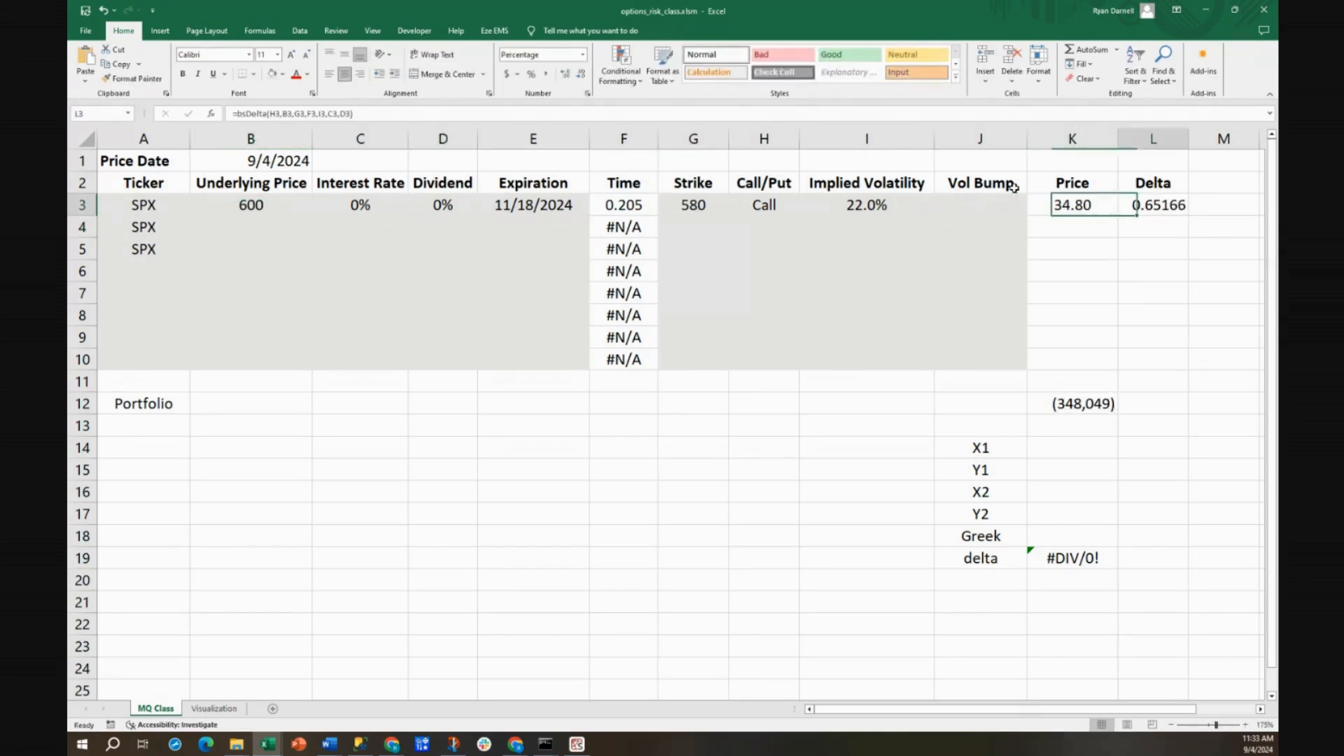
pyautogui.click(1152, 205)
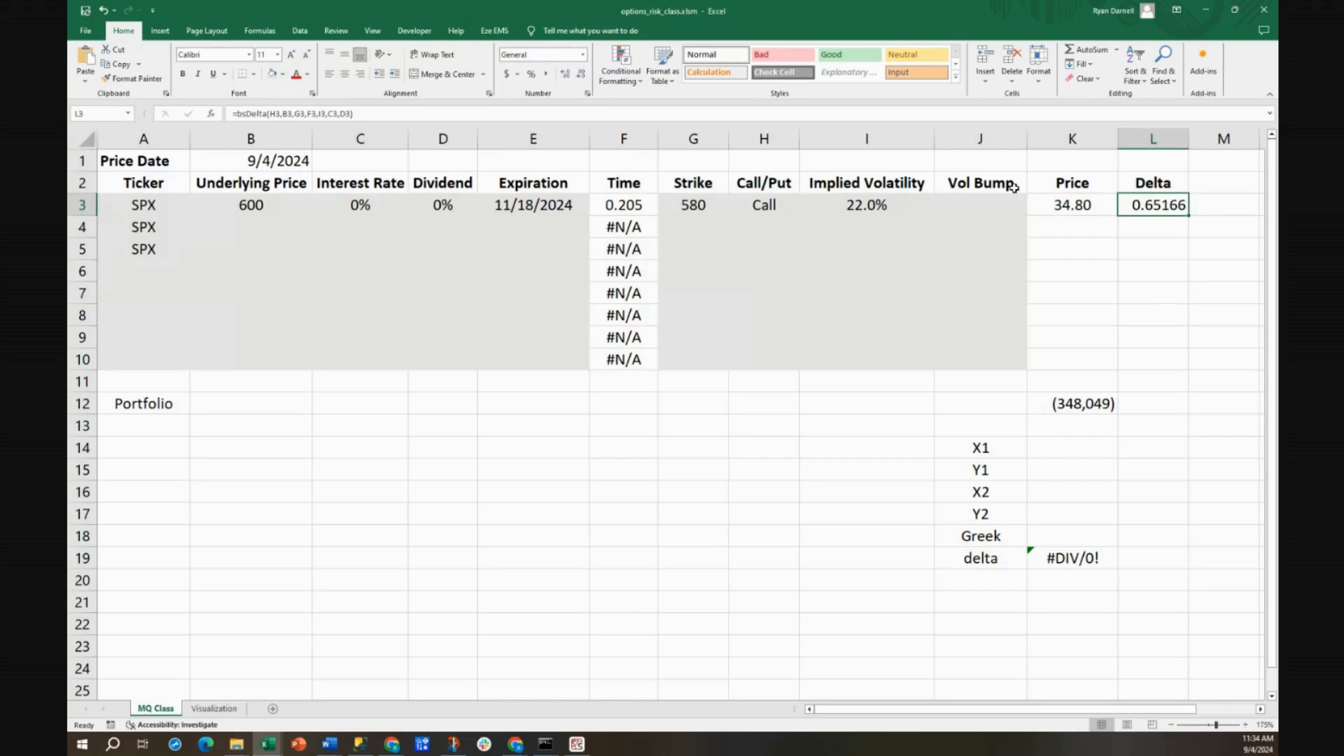
# Step: Check the underlying price, interest rate and dividend inputs against the delta formula
pyautogui.click(250, 205)
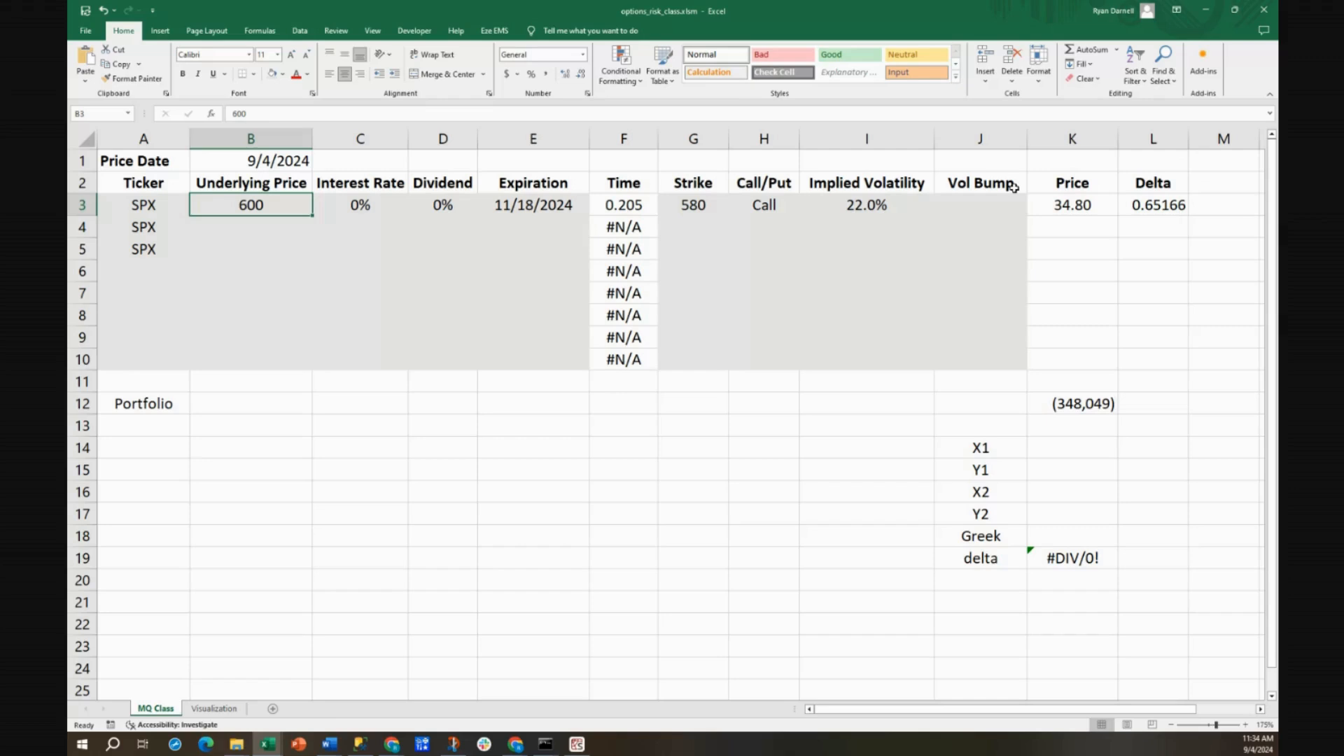
pyautogui.click(360, 204)
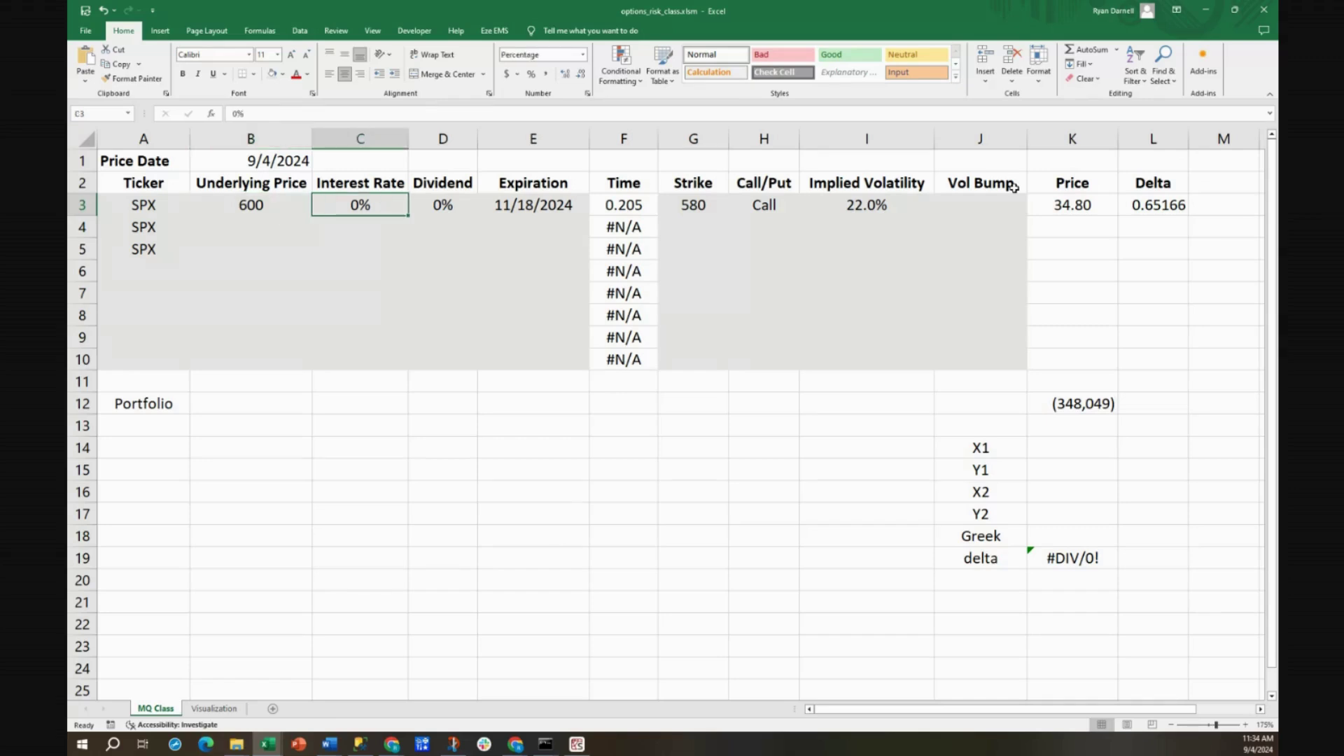
pyautogui.click(250, 205)
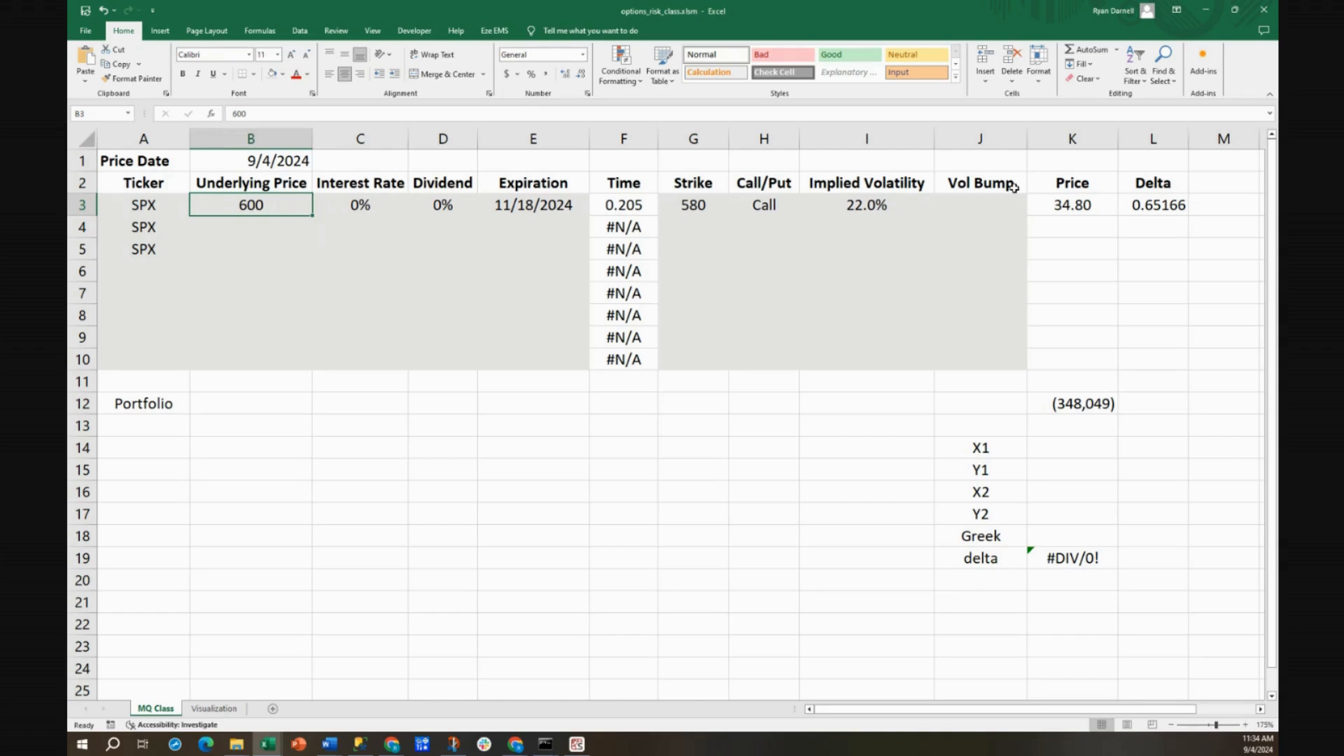
pyautogui.click(442, 206)
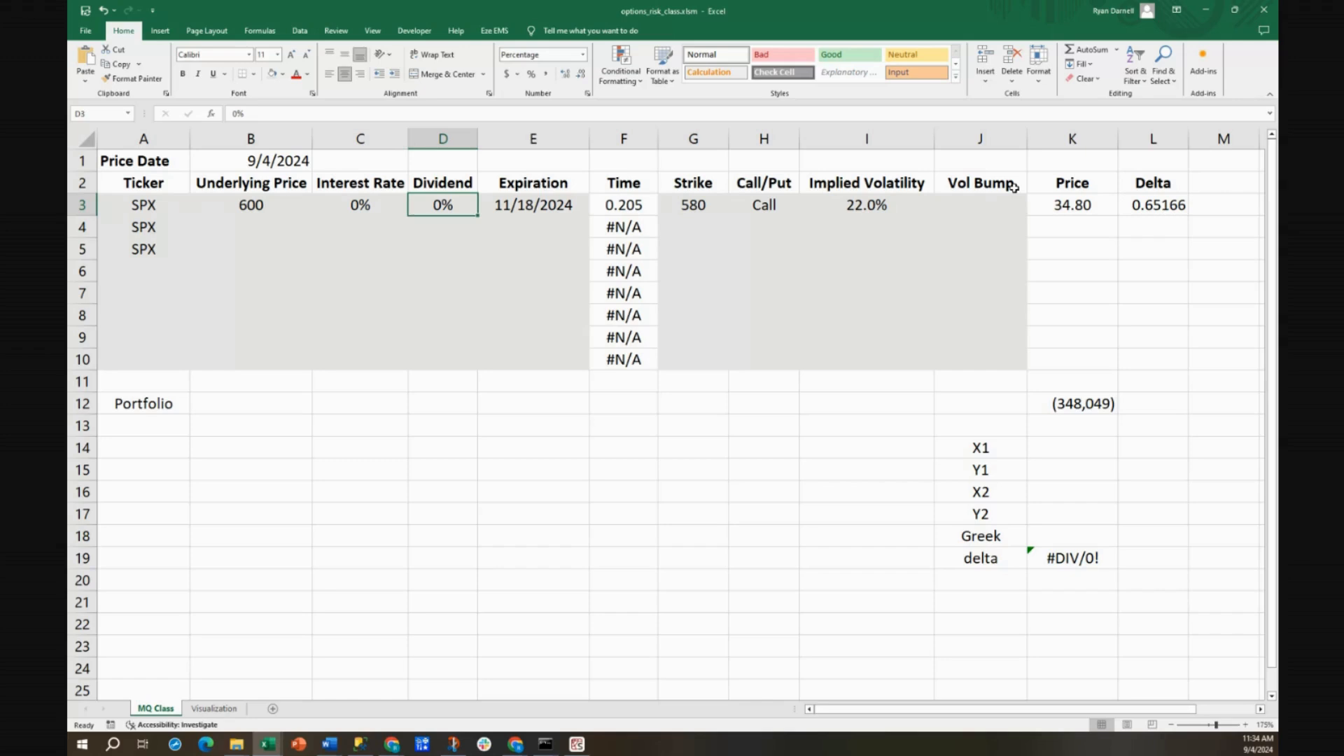
pyautogui.click(1152, 205)
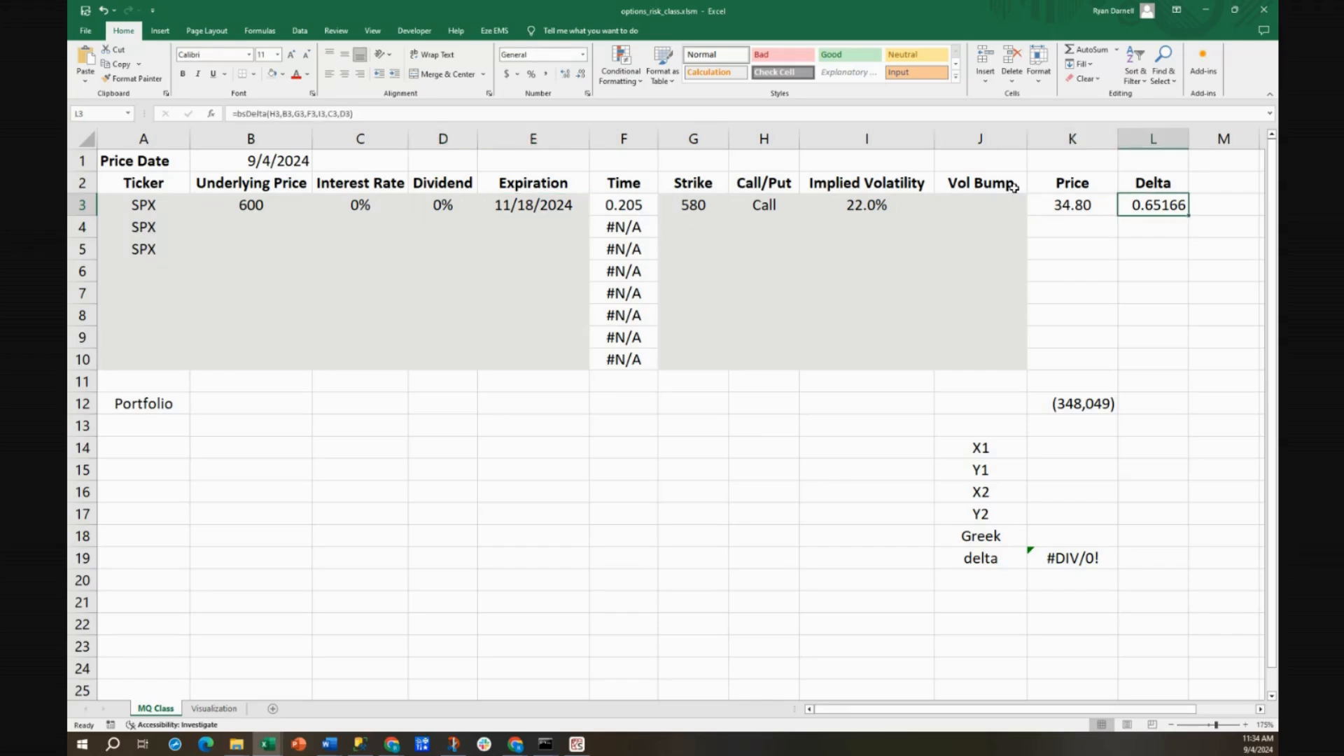
pyautogui.click(250, 206)
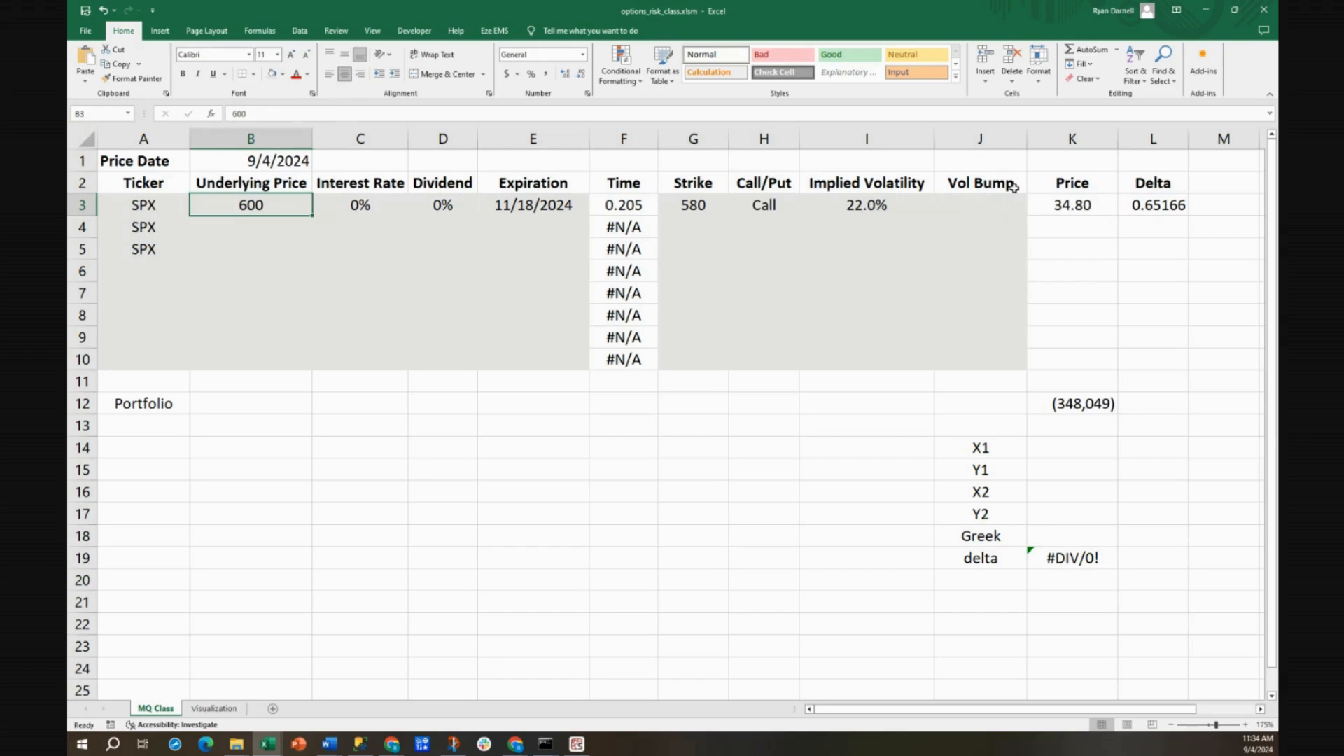
# Step: Commit underlying 580 and confirm the call at 23.07 with delta 0.51988
pyautogui.click(360, 204)
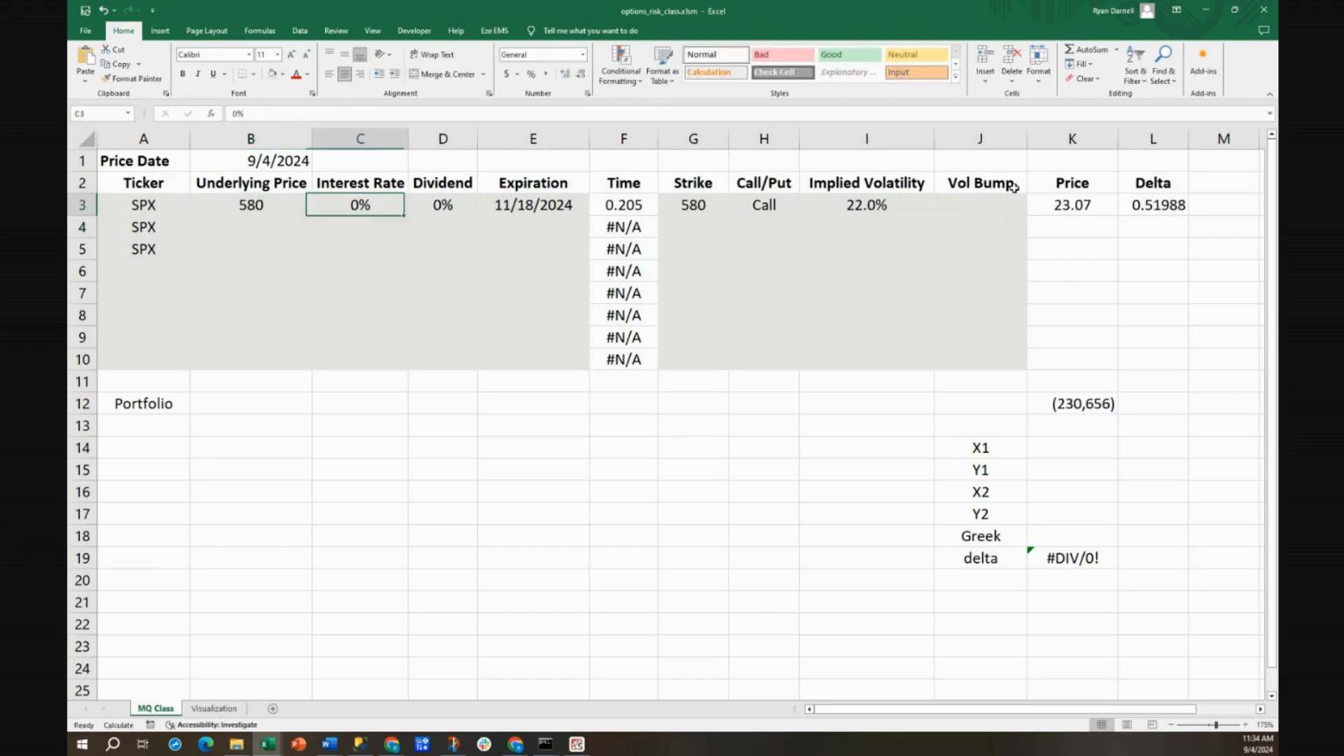
pyautogui.click(1152, 204)
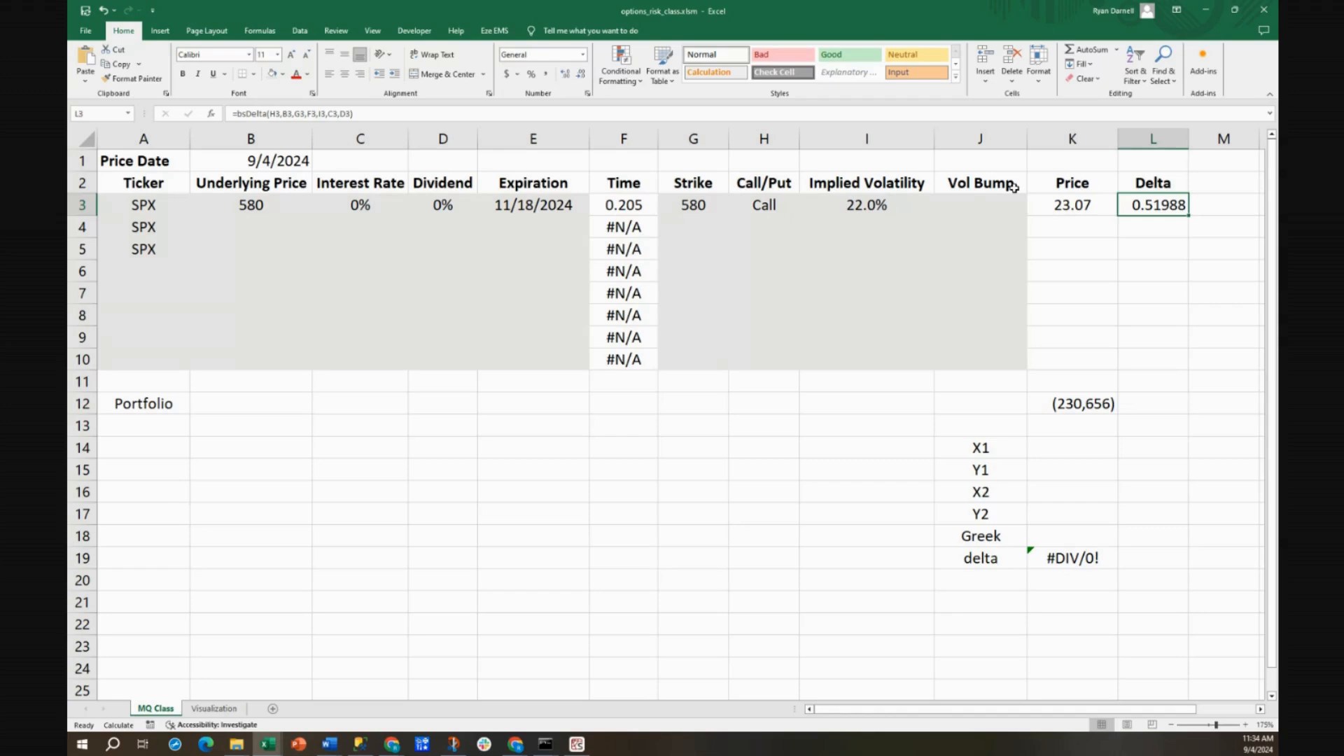
pyautogui.click(1072, 204)
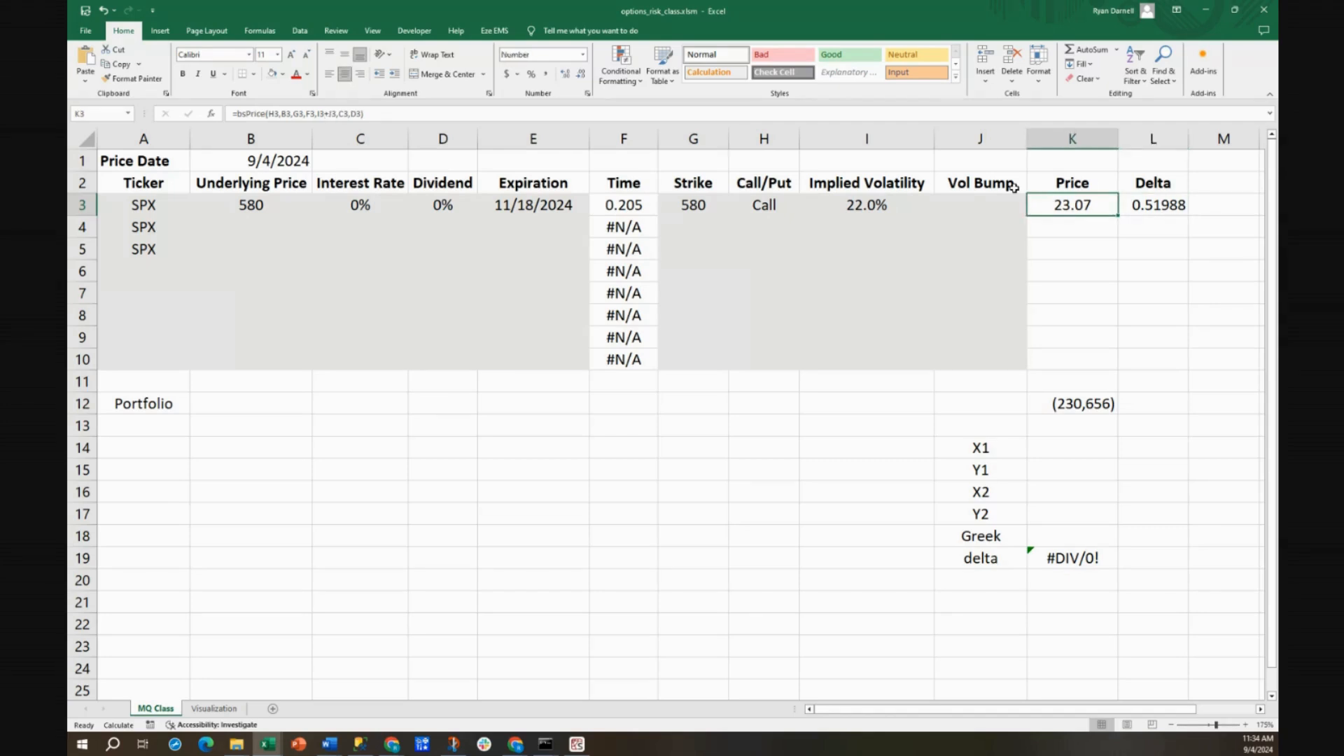
pyautogui.click(250, 205)
pyautogui.write('560')
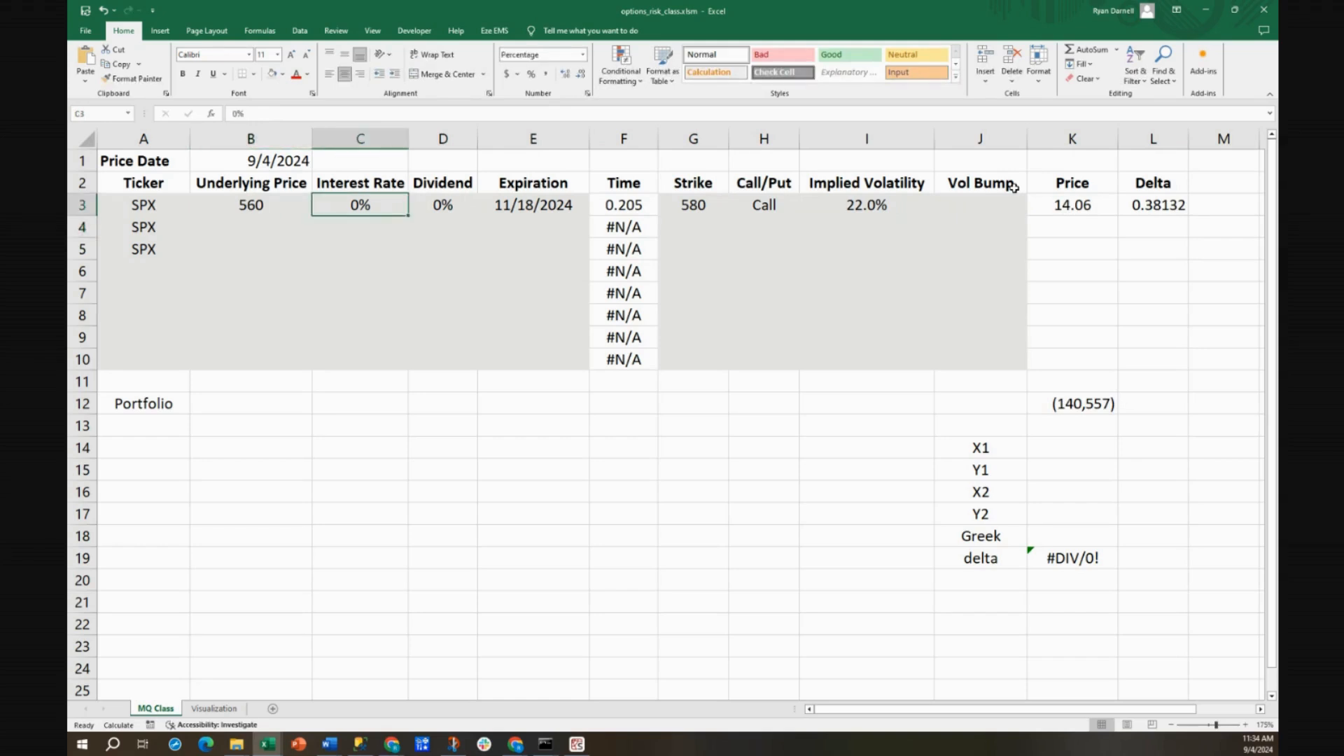
# Step: Confirm delta 0.38132 and price 14.06 at underlying 560, then reselect the underlying cell
pyautogui.click(1152, 205)
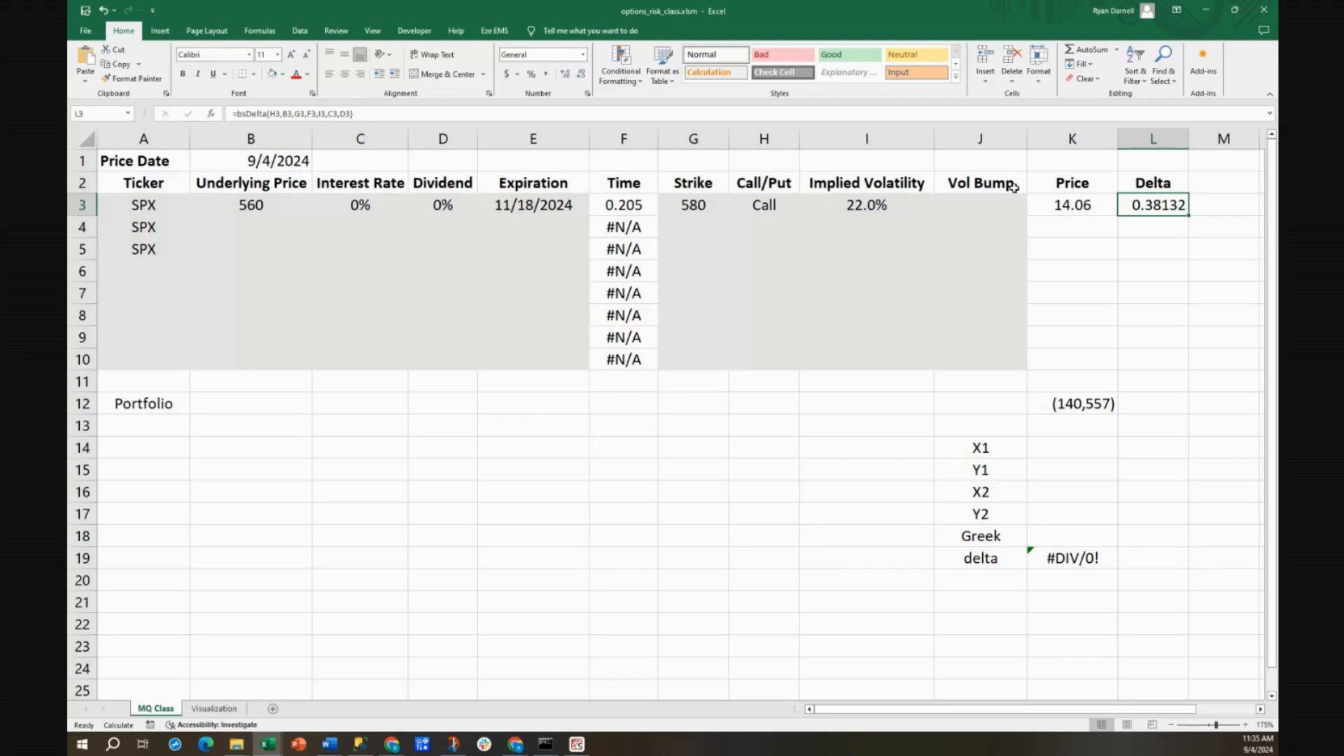
pyautogui.click(1072, 205)
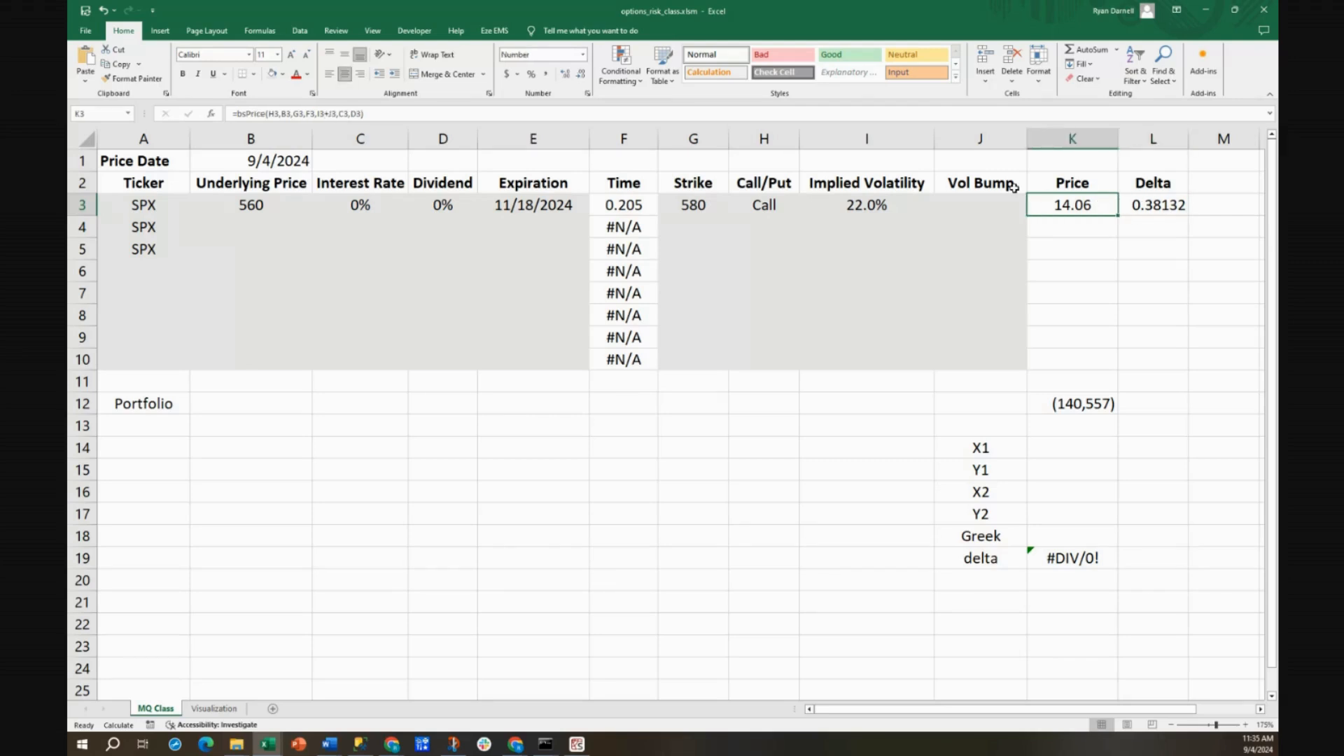
pyautogui.click(250, 204)
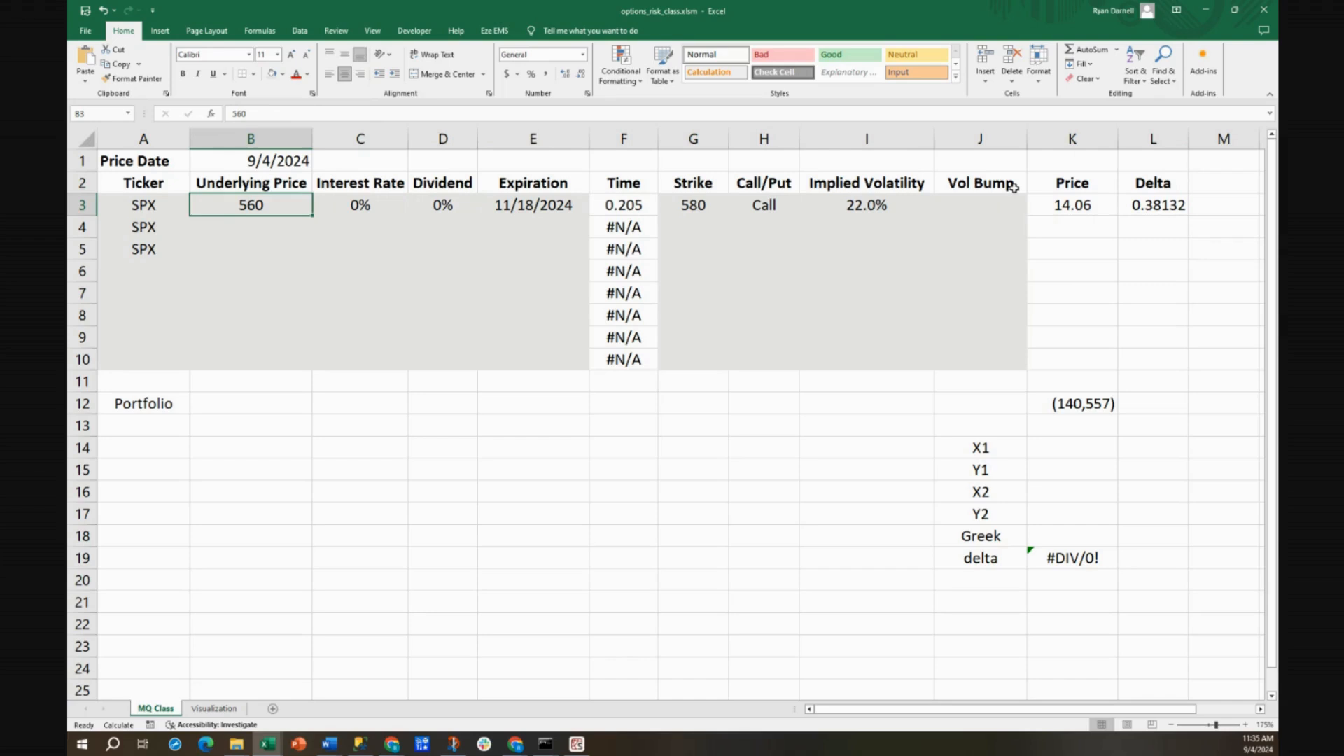
# Step: Enter 580 in B3 and verify price 23.07 and delta 0.51988
pyautogui.write('580')
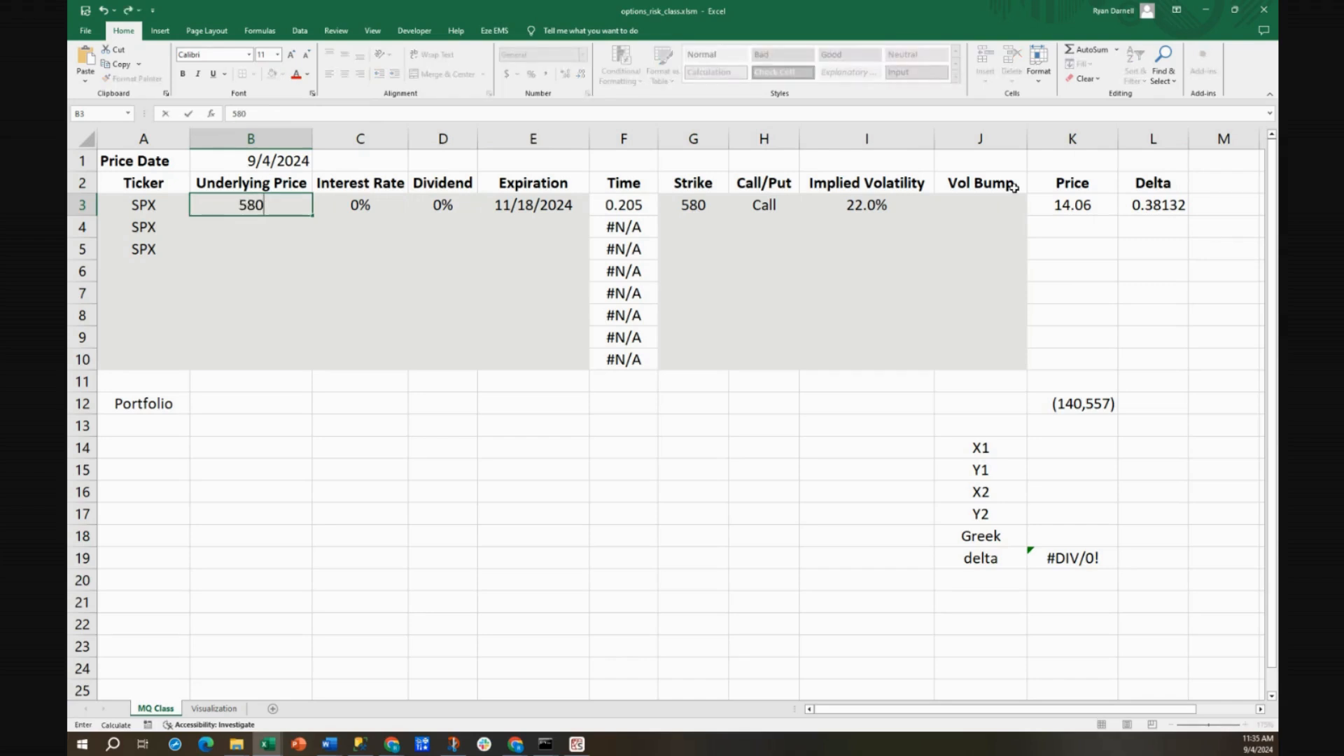
pyautogui.click(1072, 204)
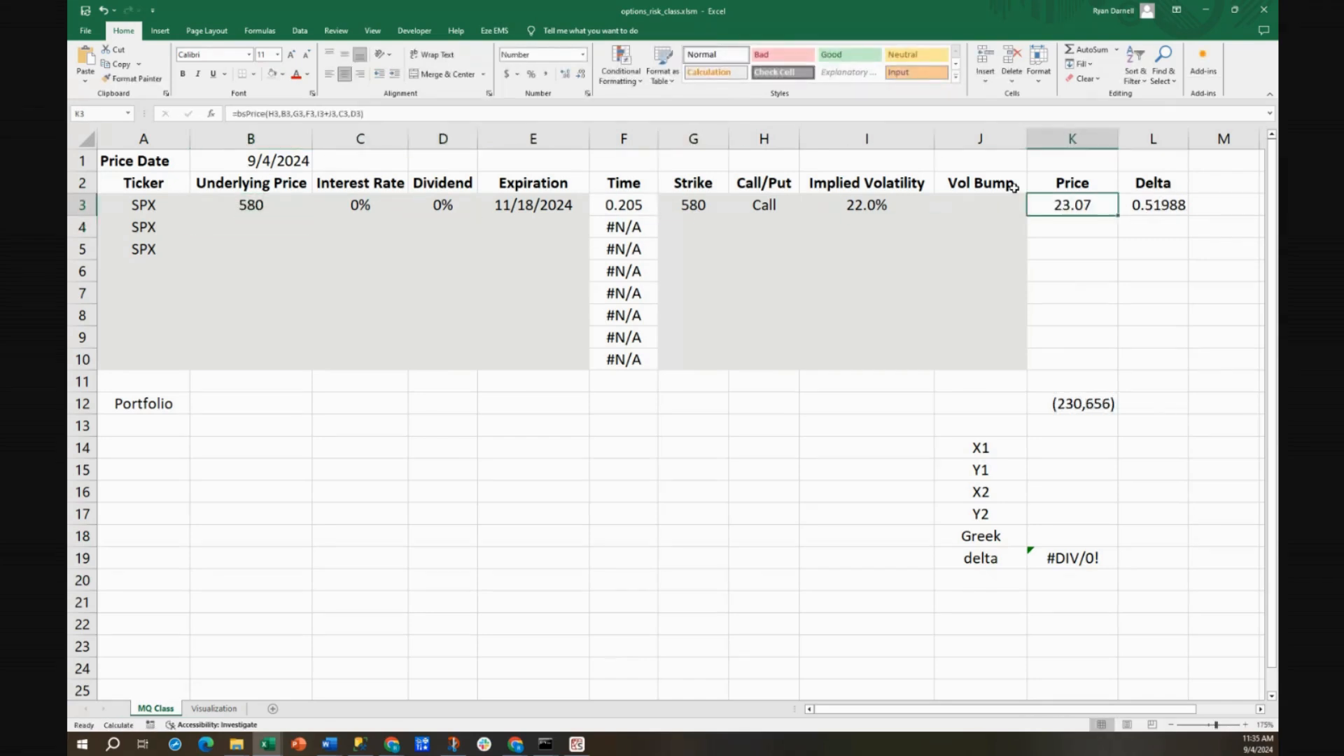
pyautogui.click(1153, 204)
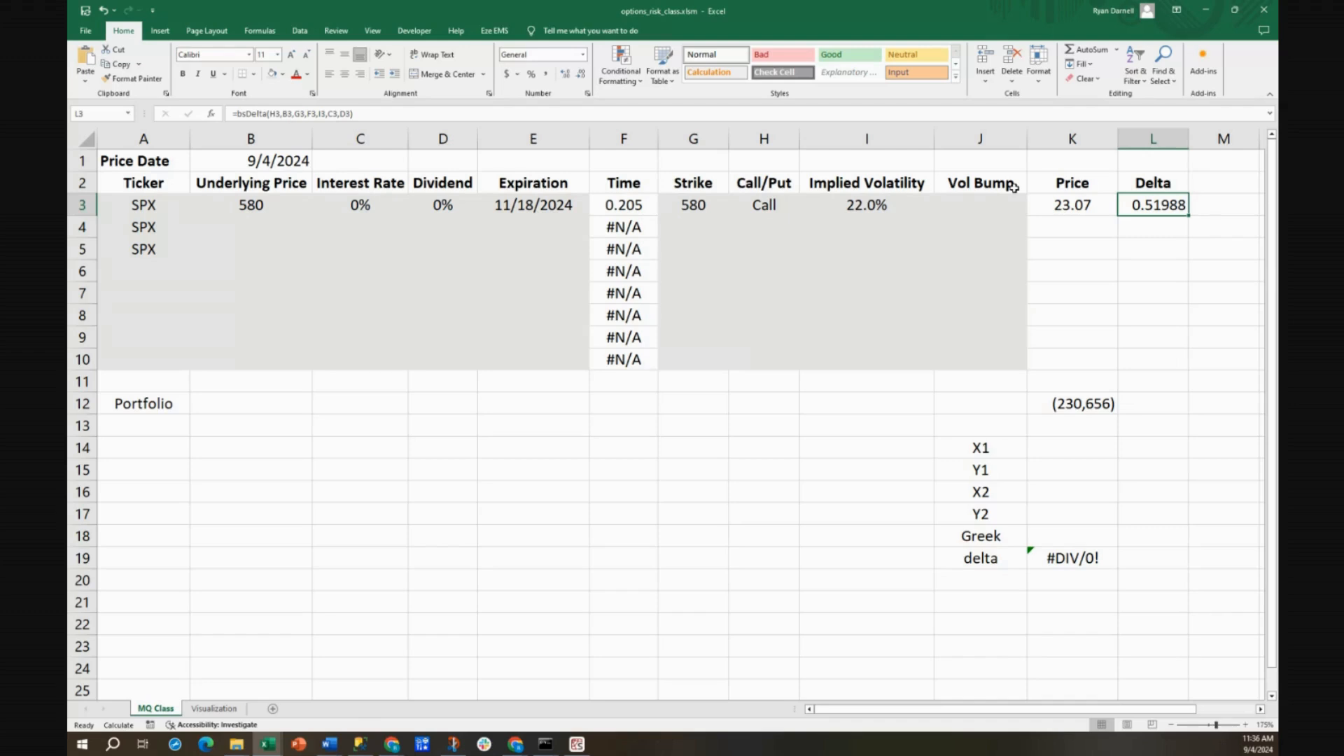
pyautogui.moveTo(520, 216)
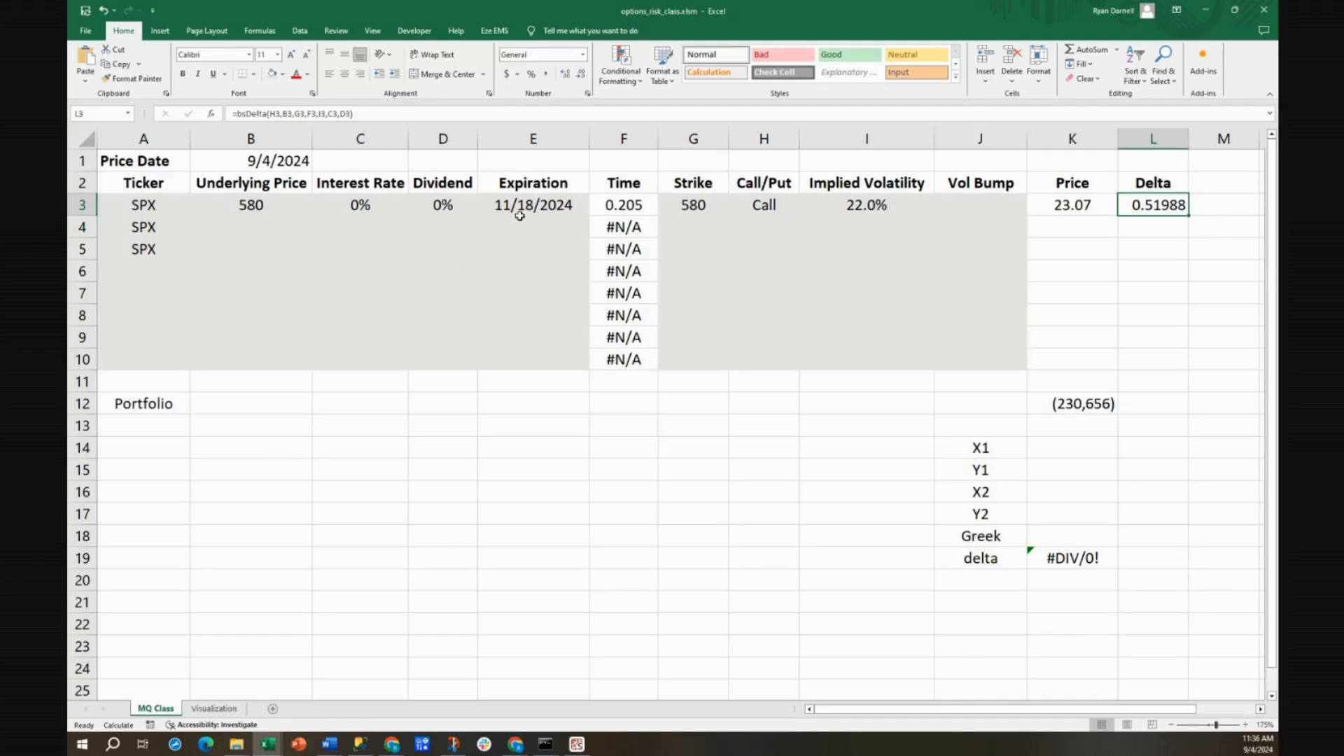
pyautogui.moveTo(784, 210)
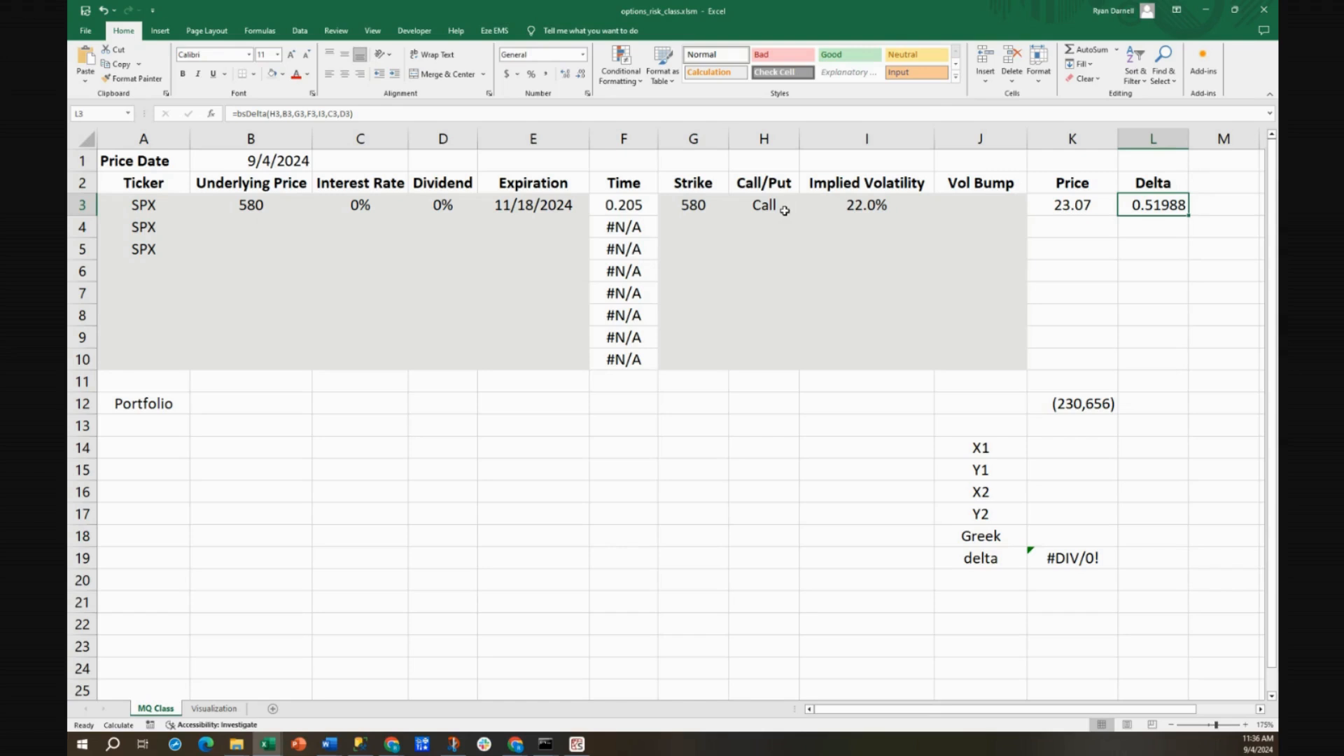